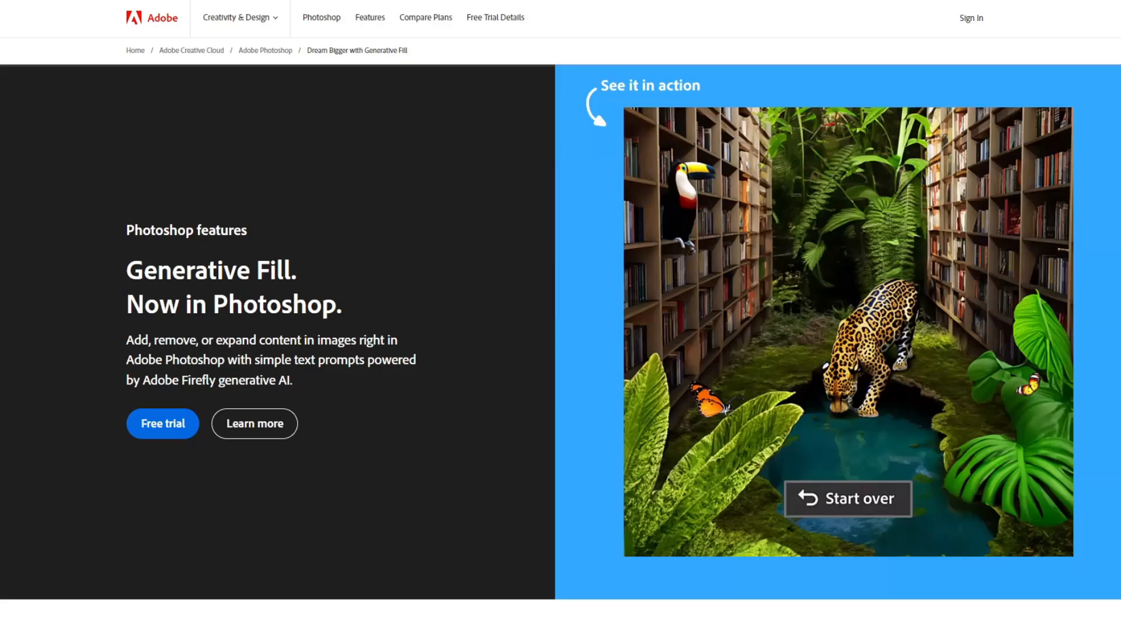
mouse_move(911, 281)
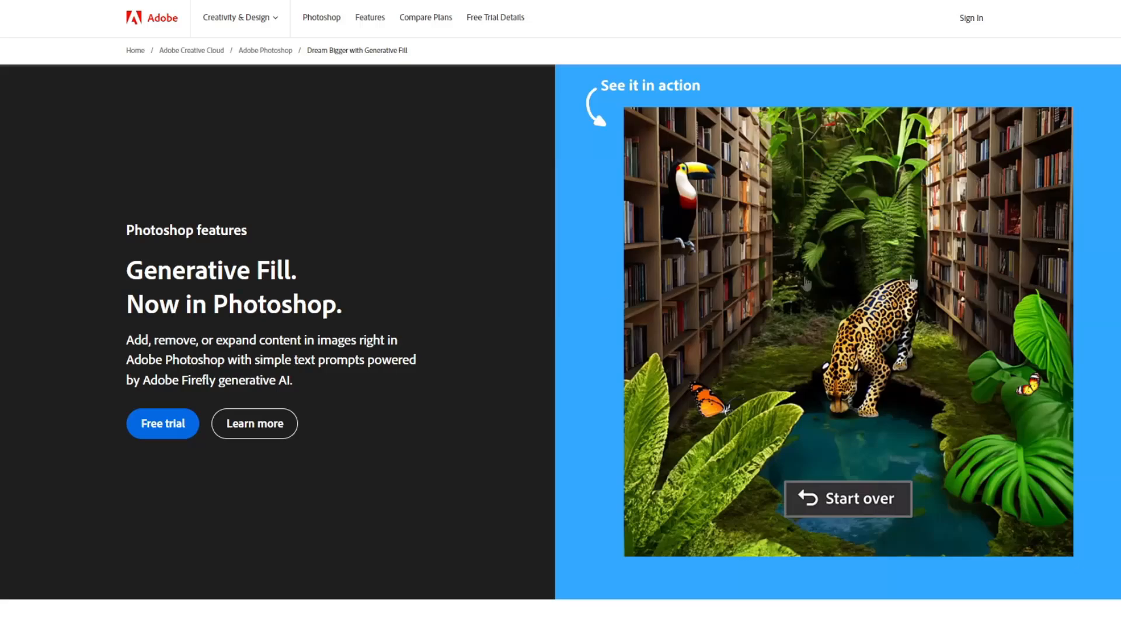
- Scroll past the hero banner to the 'More ideas, less time.' jaguar prompt example
scroll(down, 3)
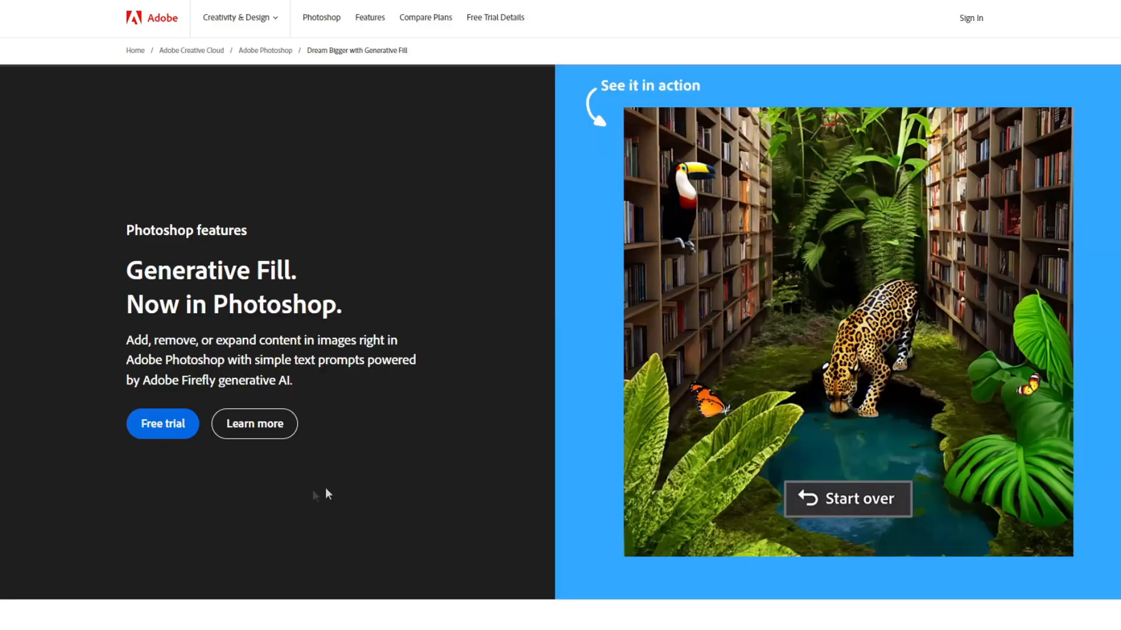
mouse_move(457, 416)
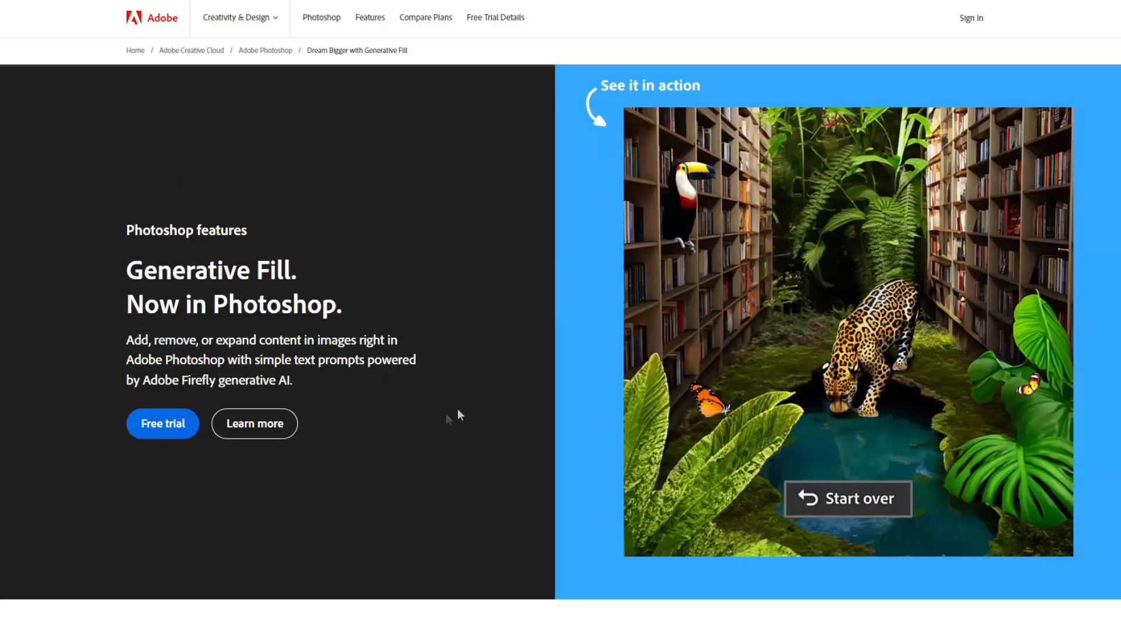
mouse_move(421, 431)
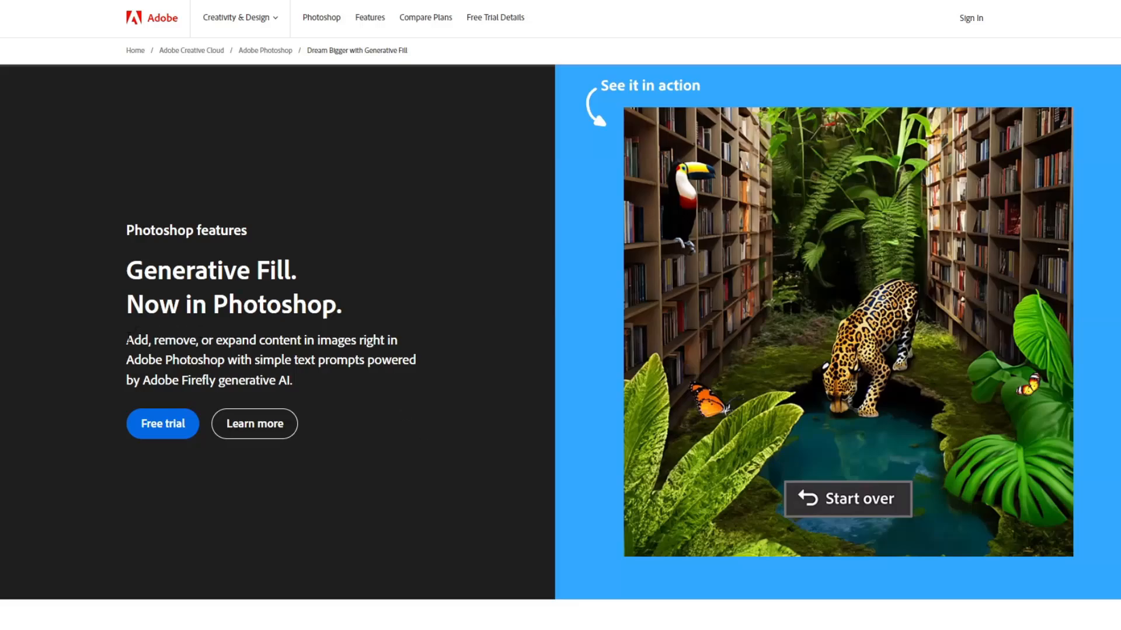
drag(126, 339, 261, 340)
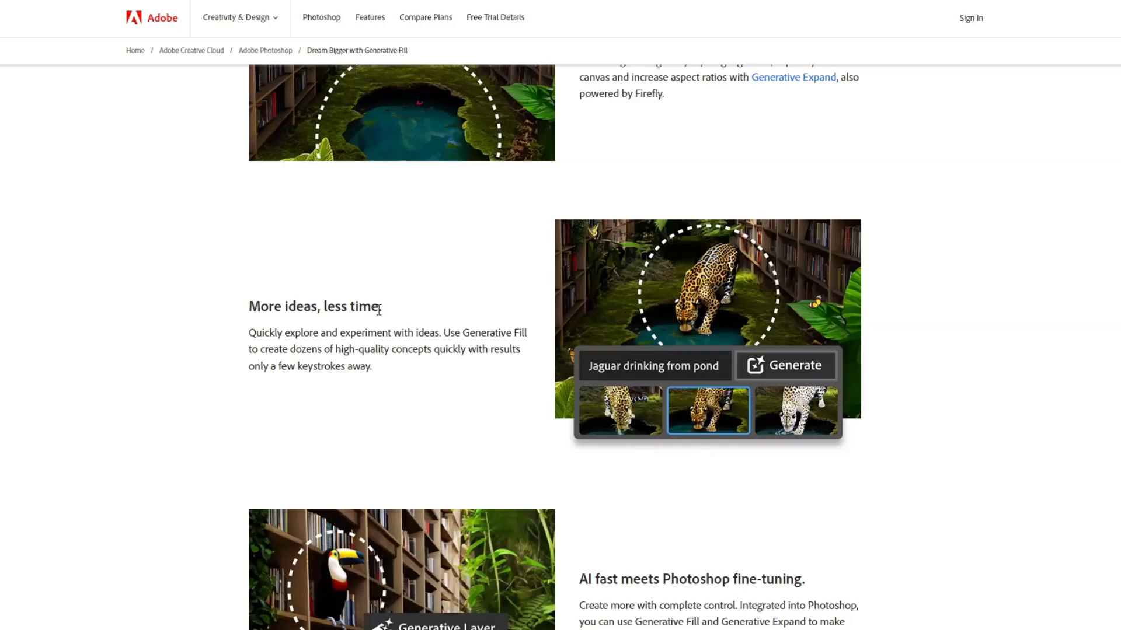
- Highlight 'less time', then bring the 'Turn nothing into something faster than ever.' list into view
double_click(351, 305)
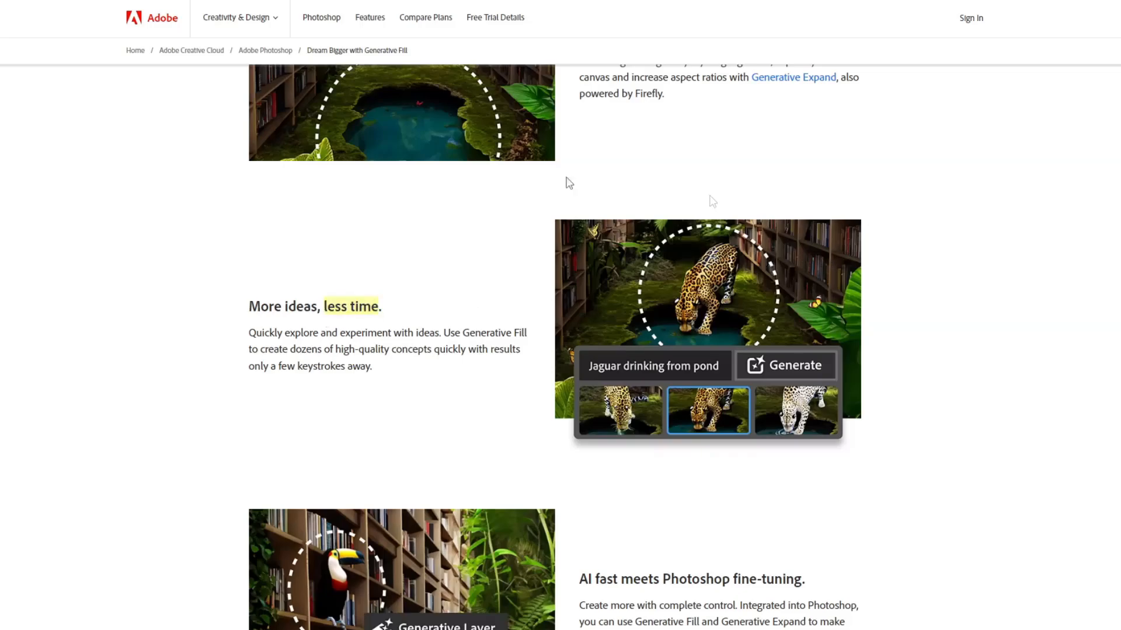
scroll(down, 3)
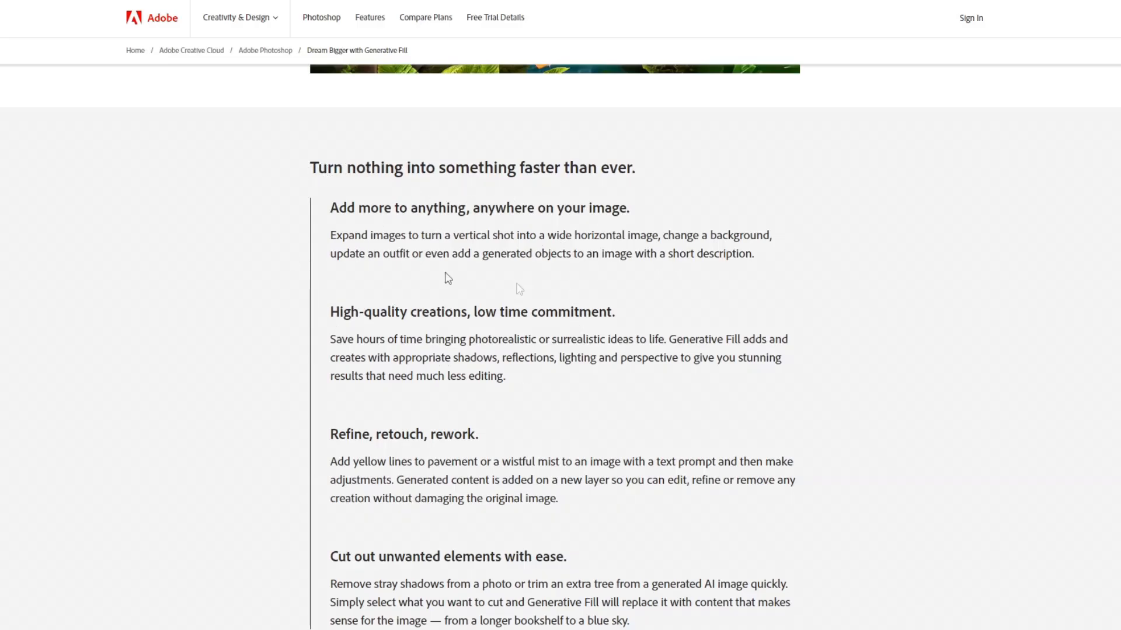
mouse_move(672, 227)
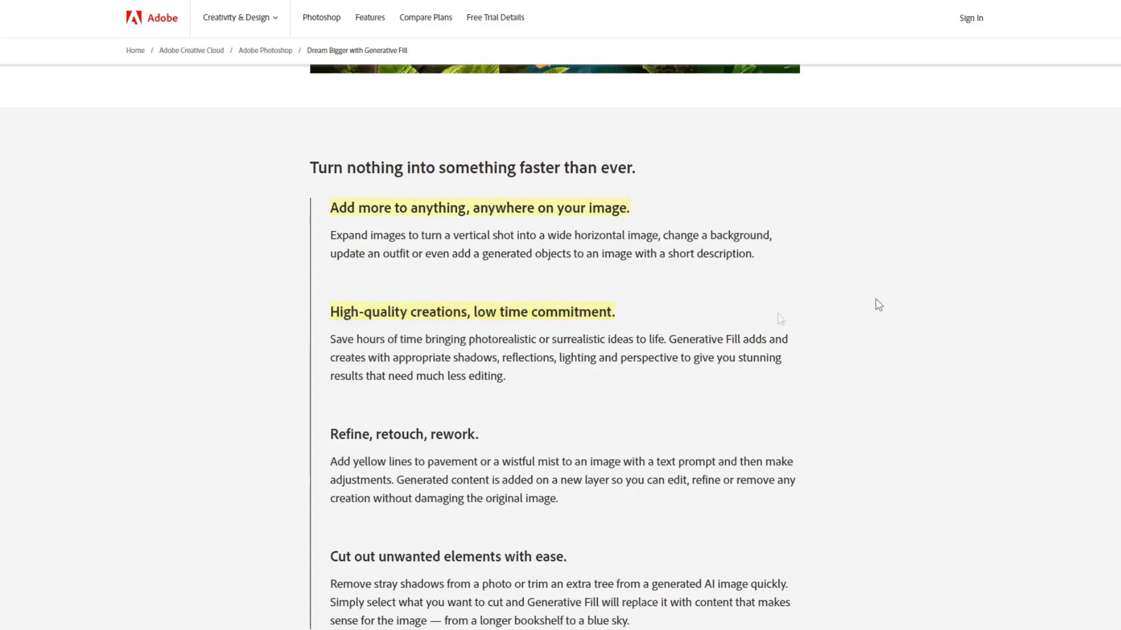
mouse_move(919, 295)
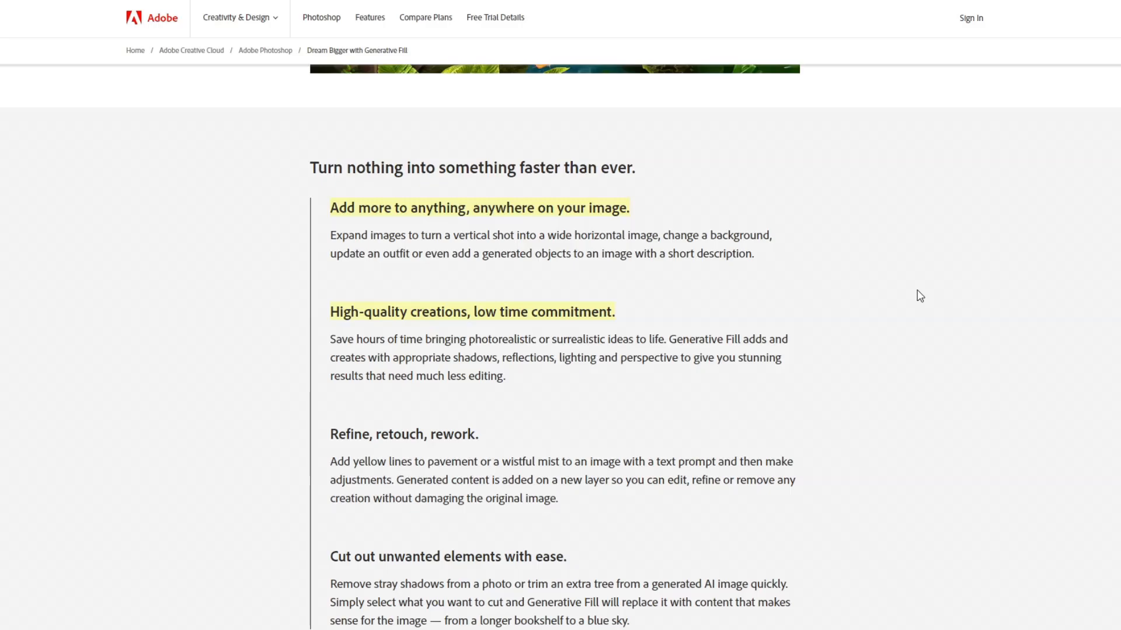
mouse_move(924, 292)
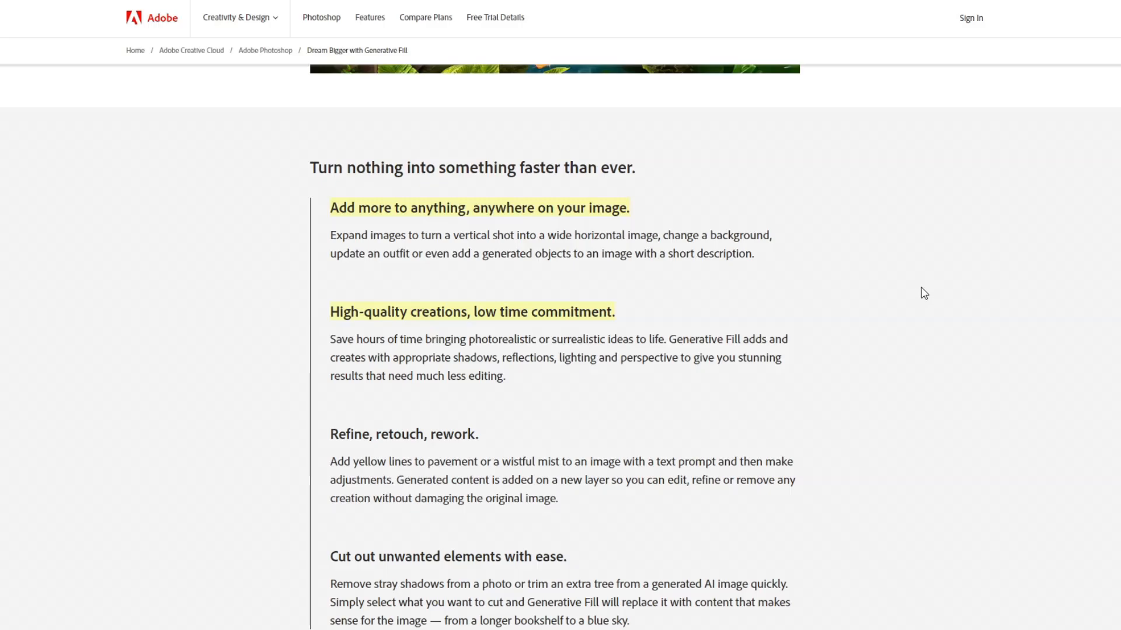
mouse_move(996, 546)
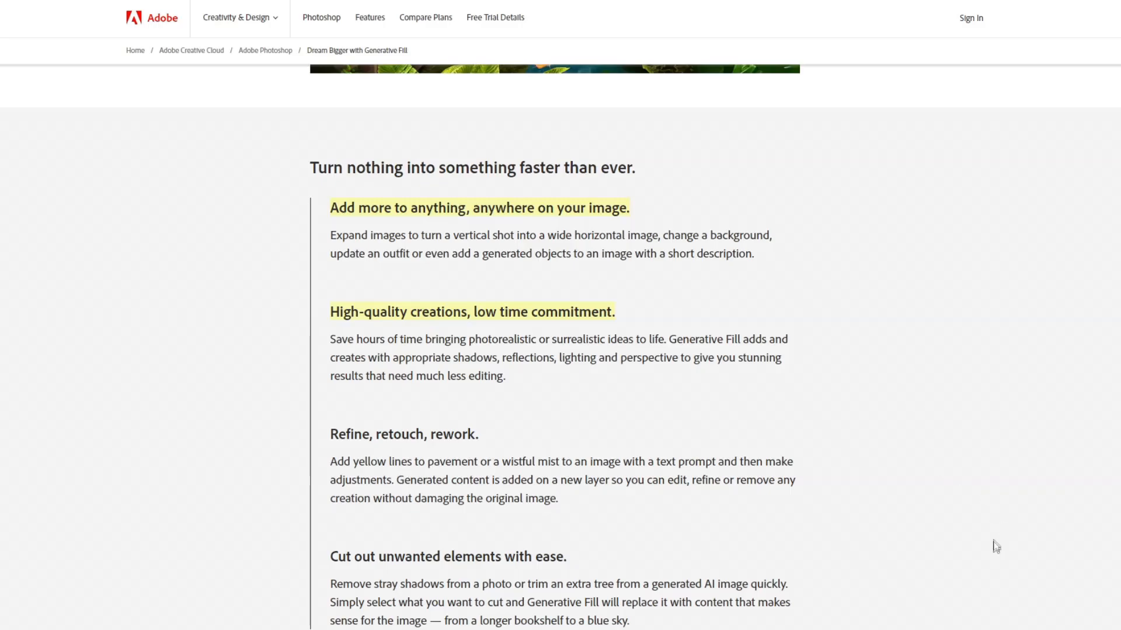
- Highlight the 'Refine, retouch, rework.' and 'Cut out unwanted elements' headings and start the demo video
drag(329, 434, 456, 434)
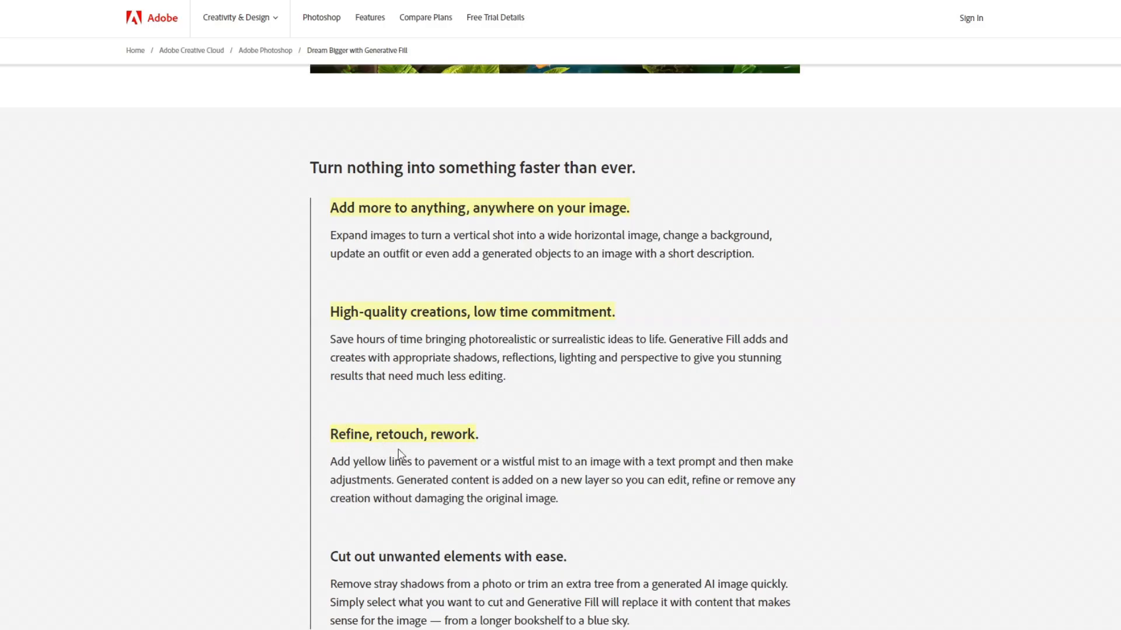
mouse_move(742, 439)
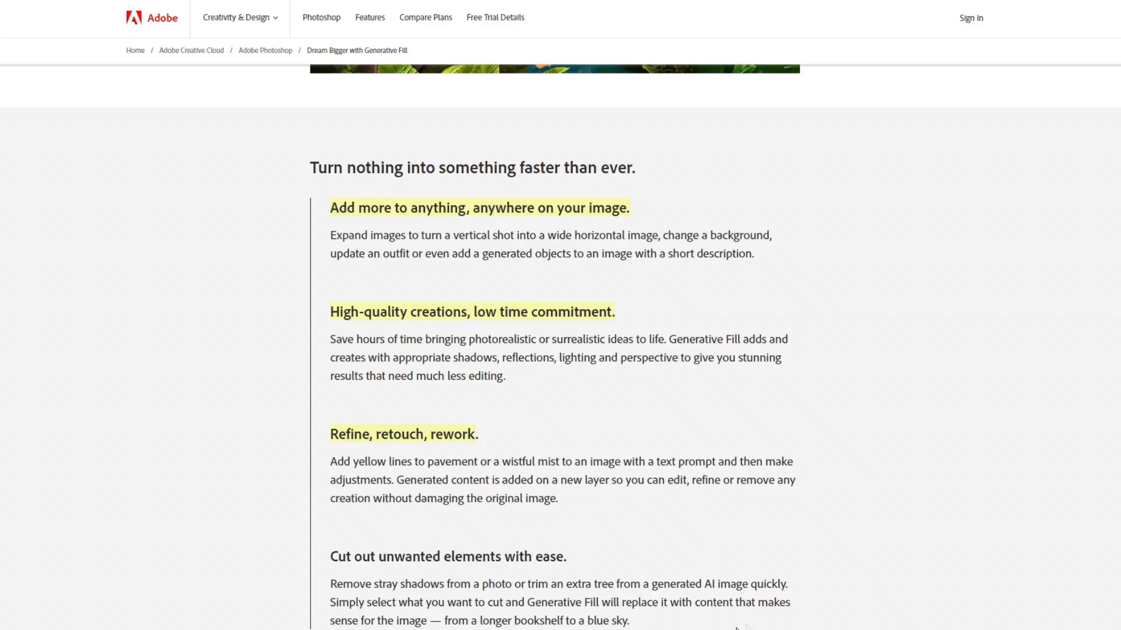
drag(329, 555, 418, 583)
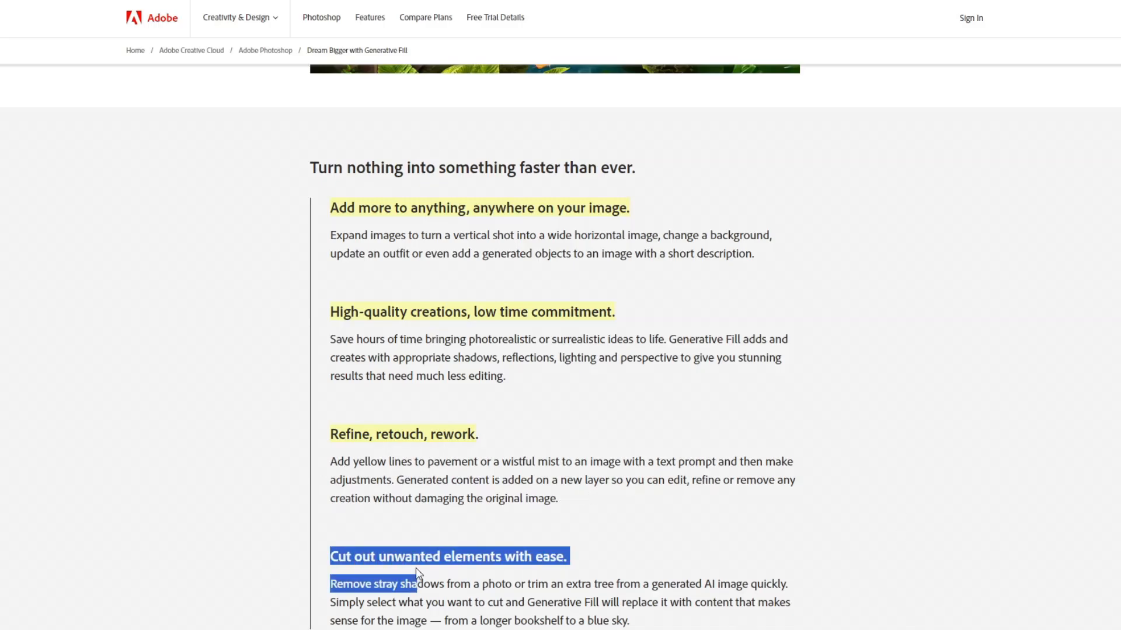
click(926, 543)
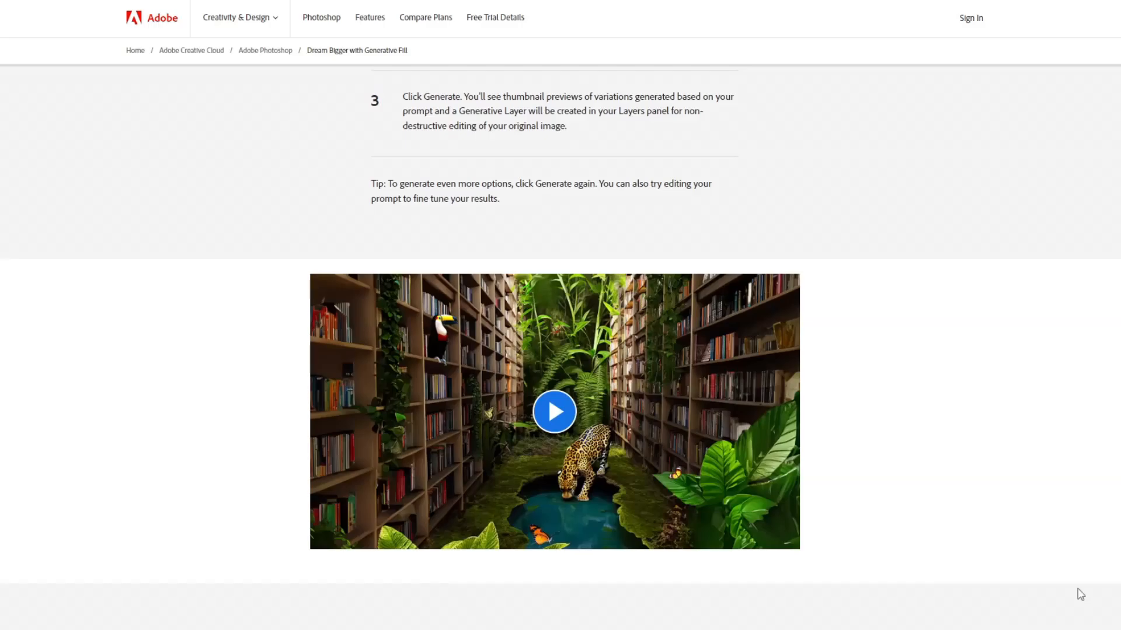
click(553, 411)
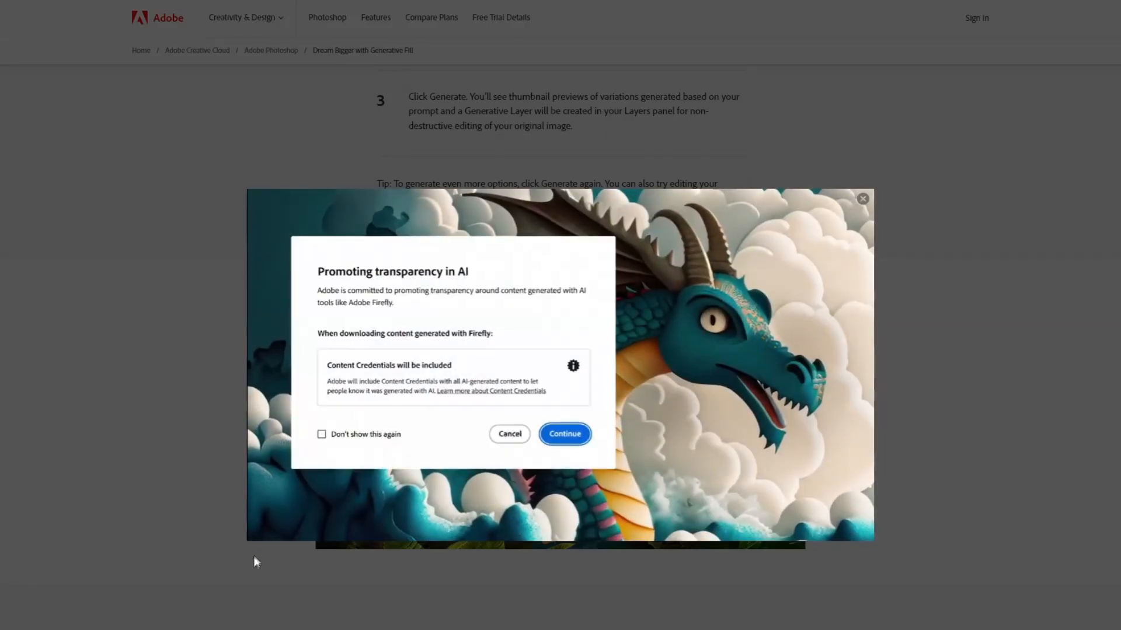
- Dismiss the AI transparency notice and start the Generative Fill demo video playing
click(564, 434)
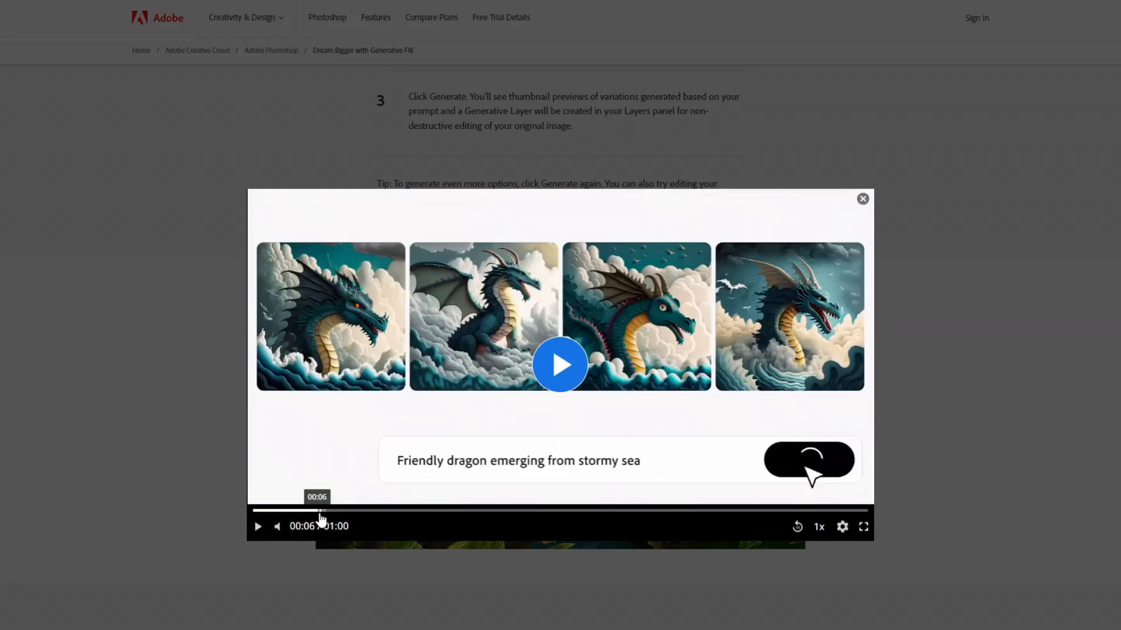
mouse_move(187, 342)
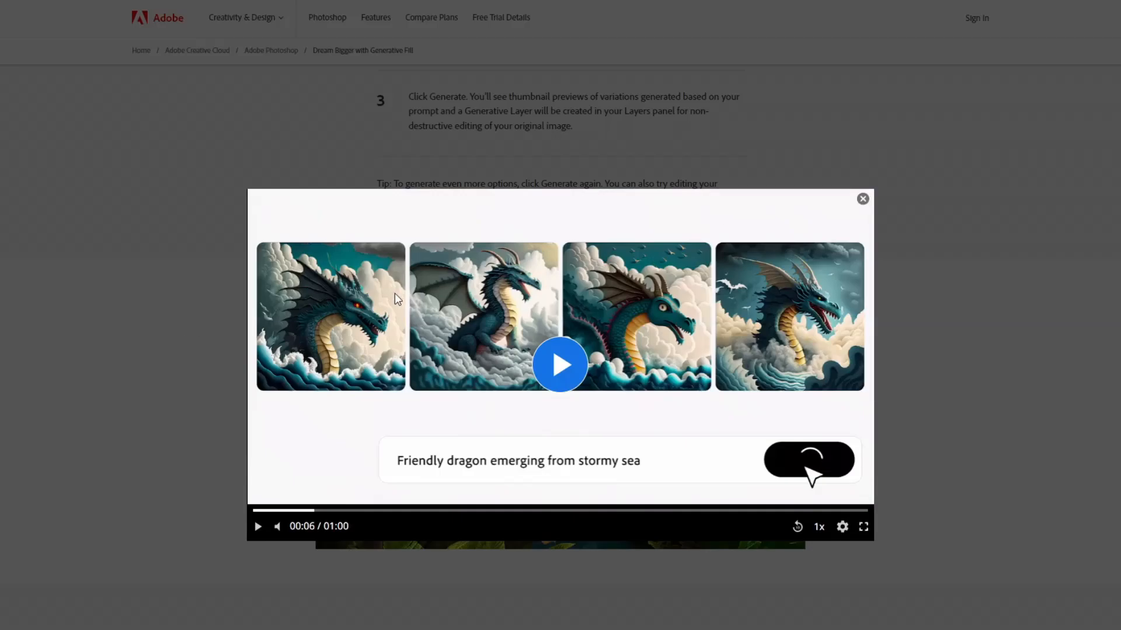
mouse_move(791, 310)
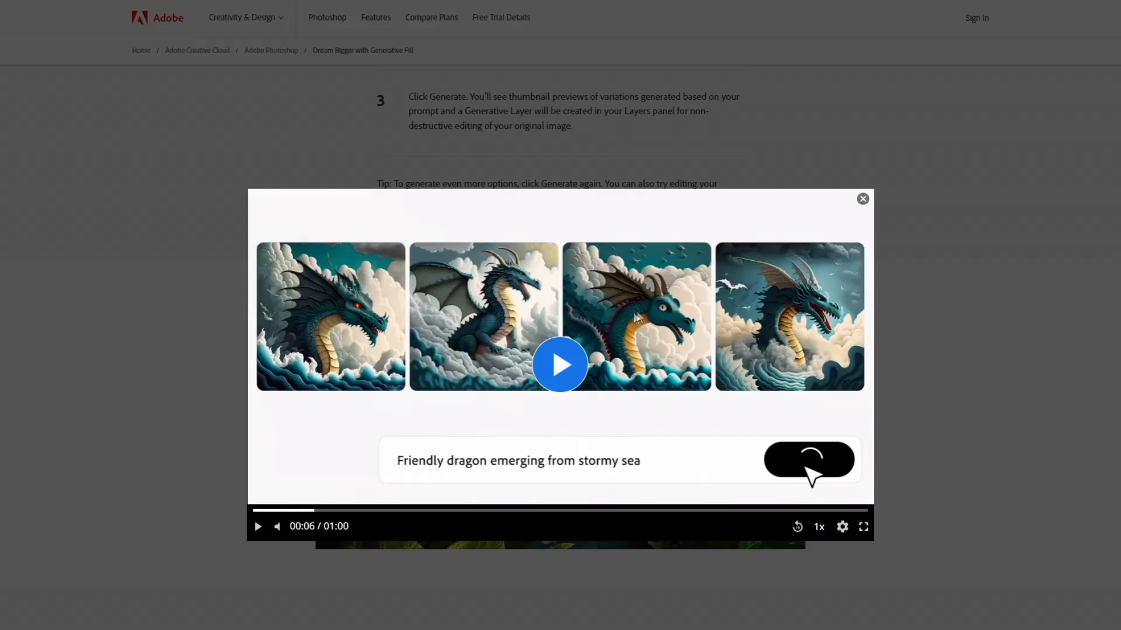
mouse_move(797, 326)
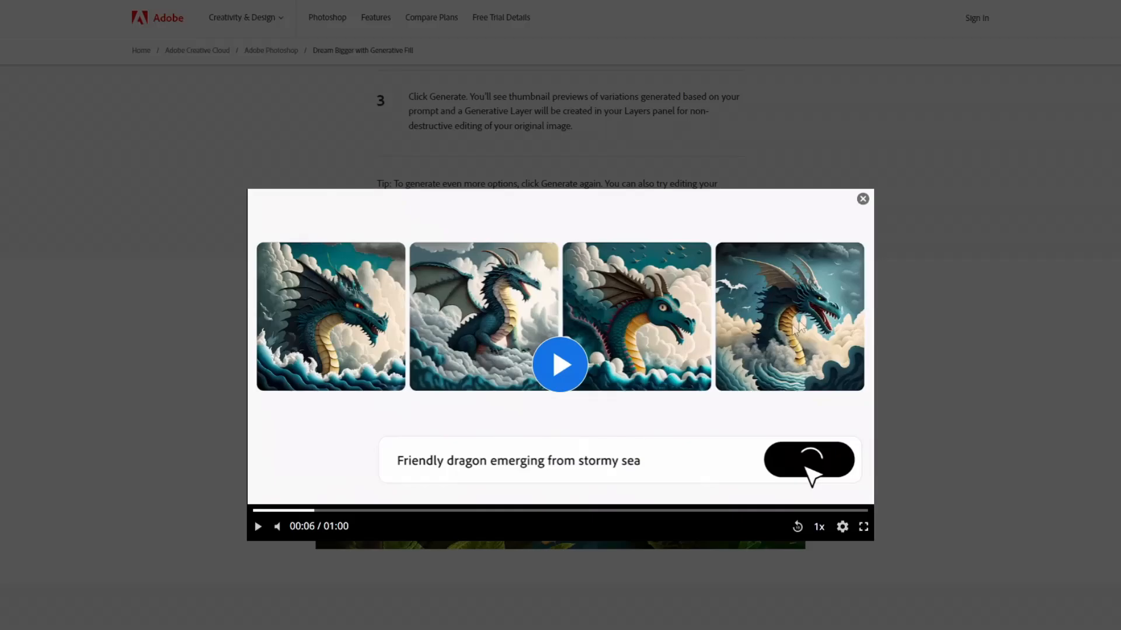
mouse_move(779, 332)
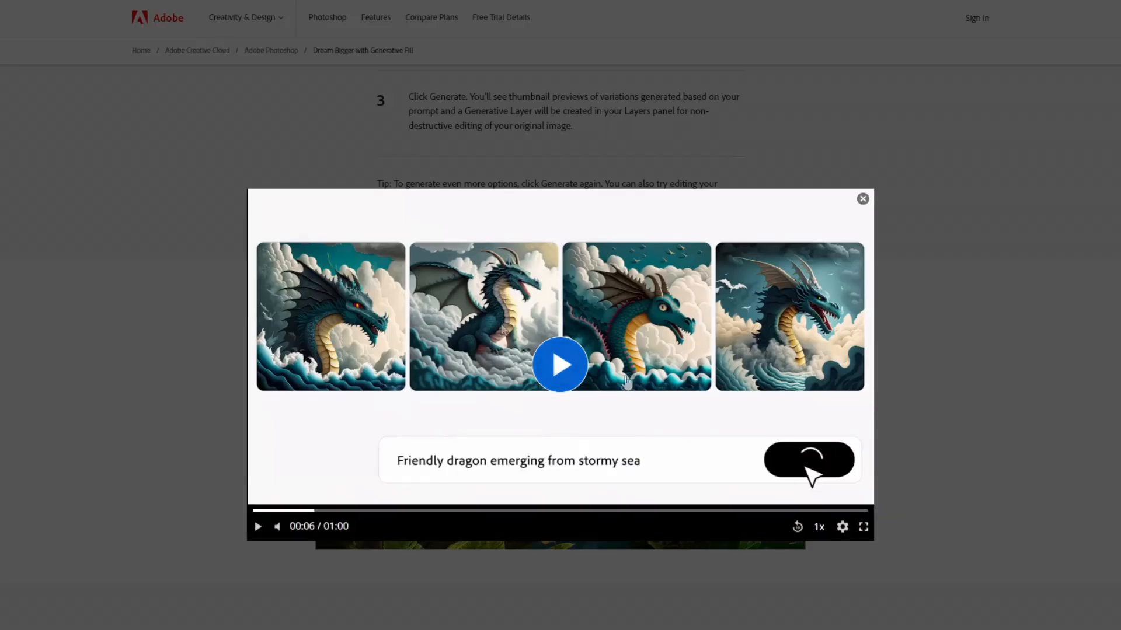
mouse_move(908, 349)
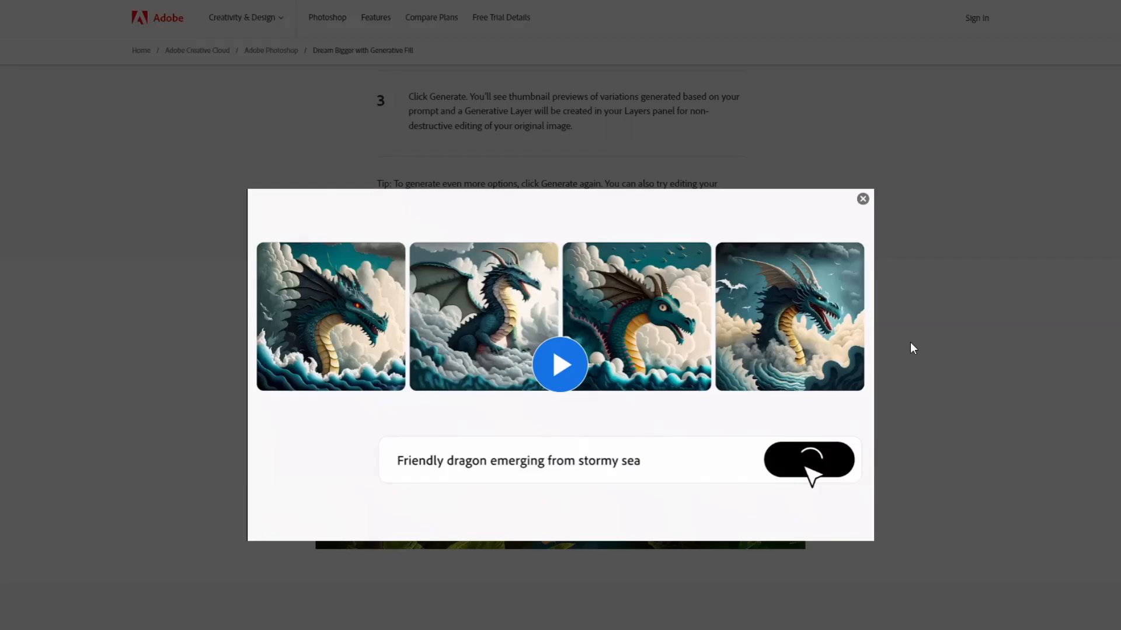
mouse_move(919, 347)
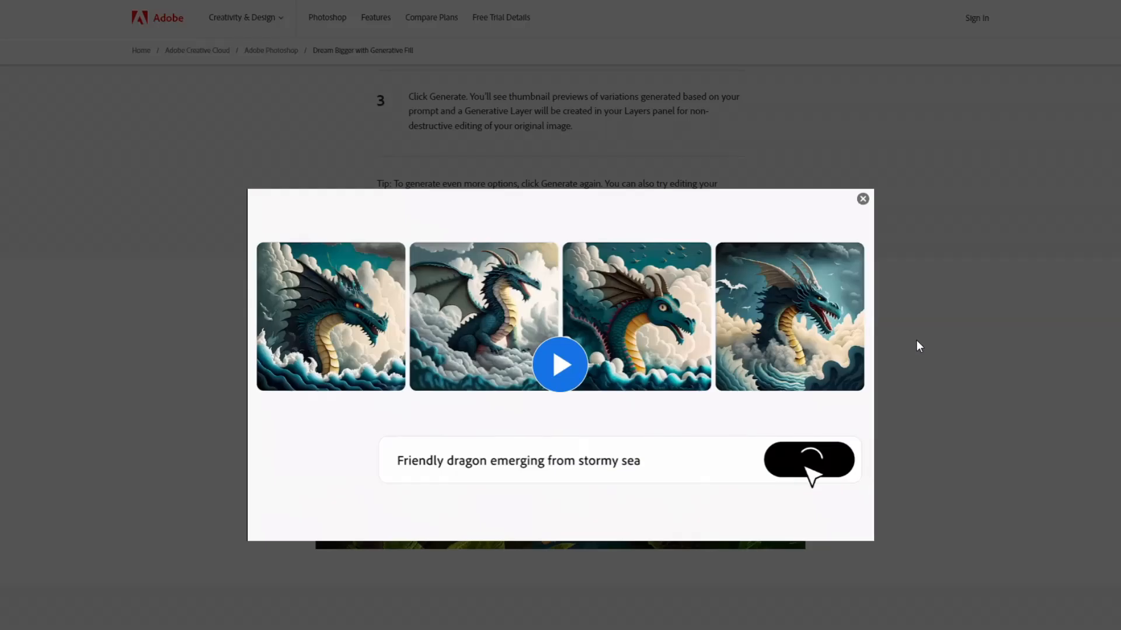
click(560, 365)
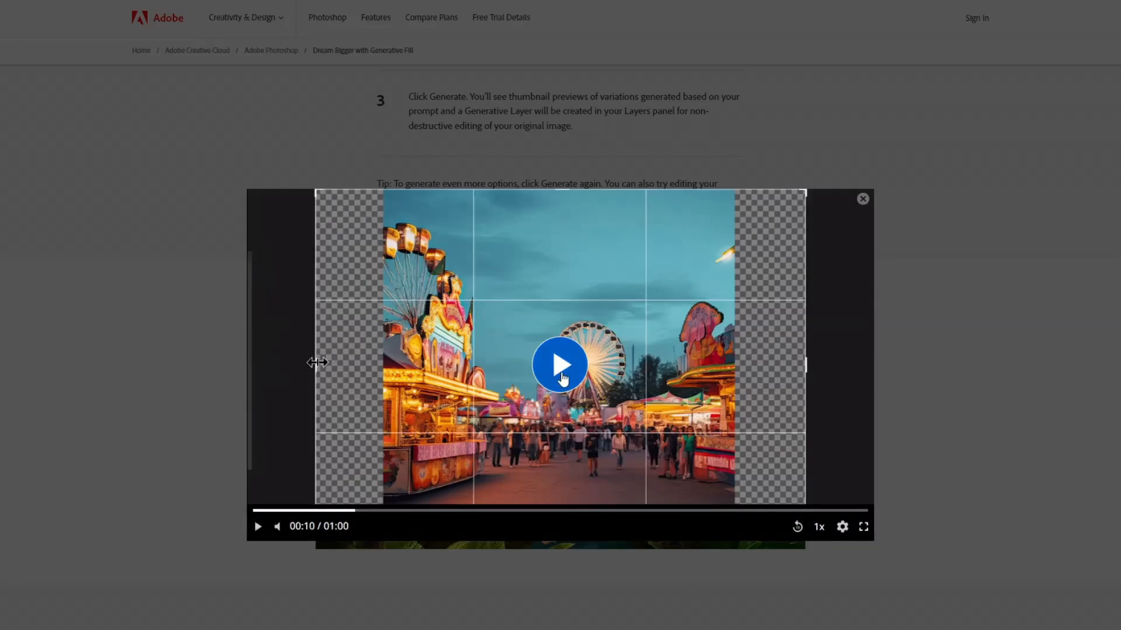
- Pause the demo video at 00:13, then resume playback into the jungle library scene
click(559, 364)
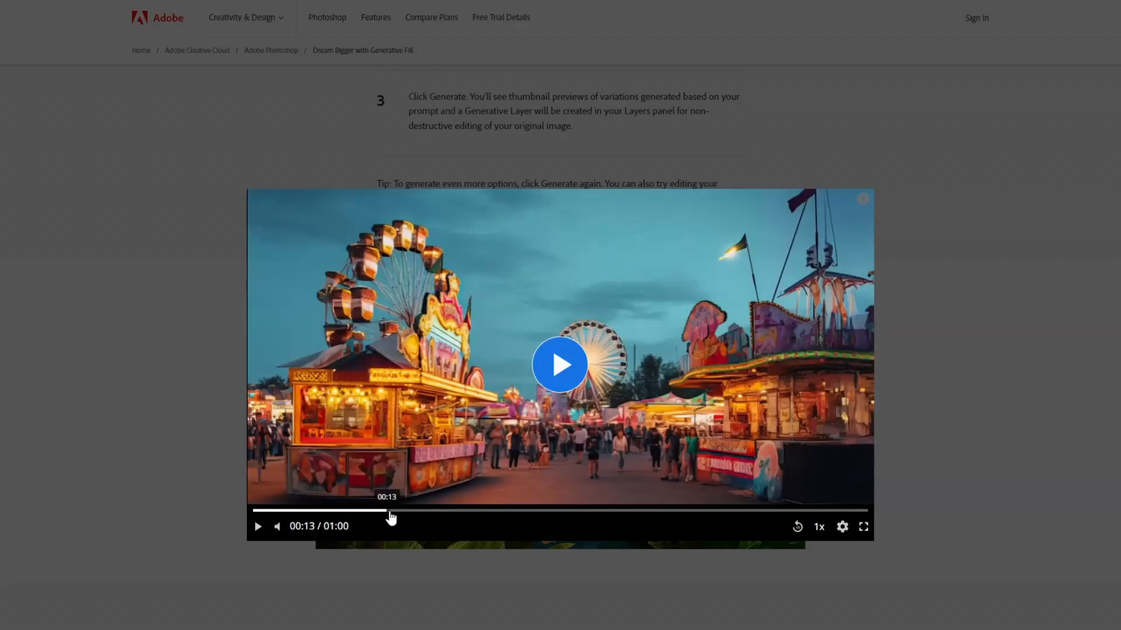
mouse_move(191, 493)
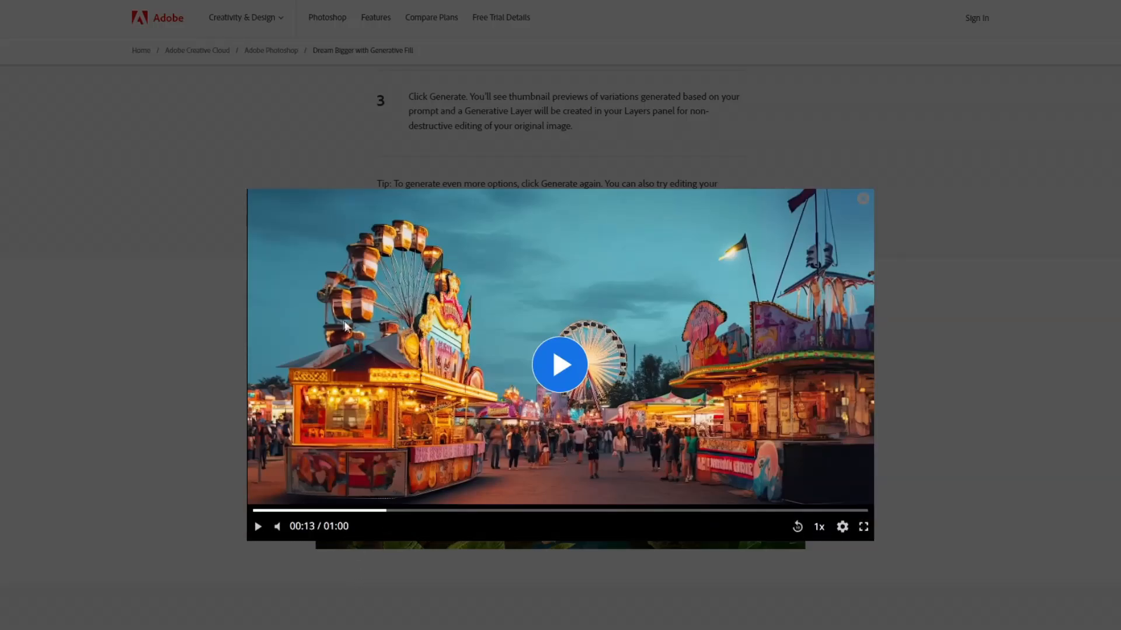
mouse_move(356, 313)
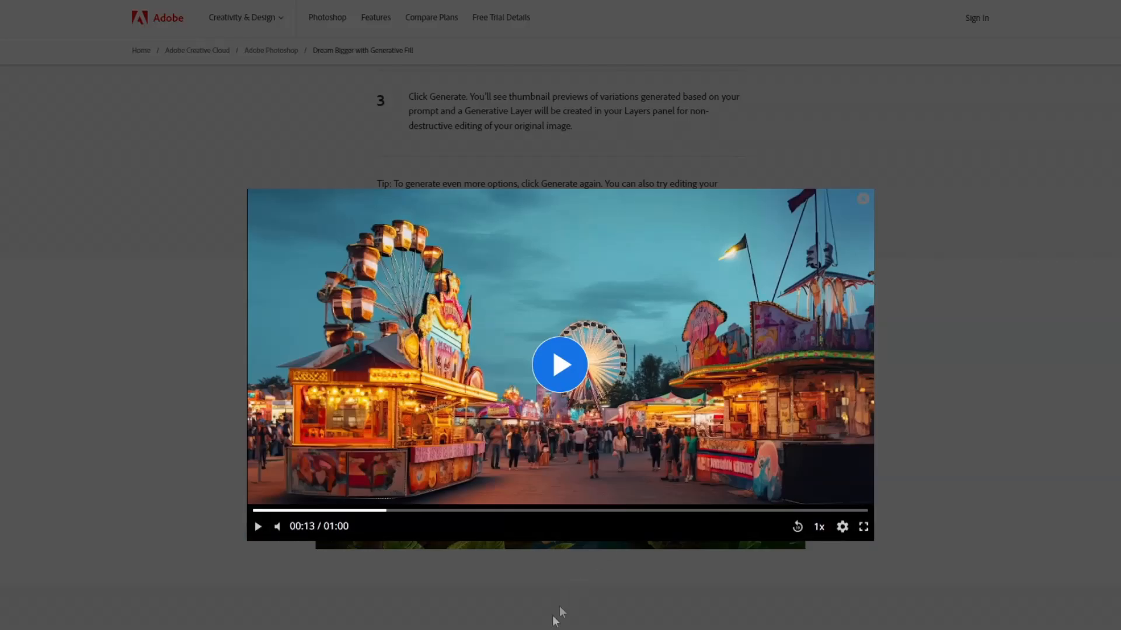
click(559, 364)
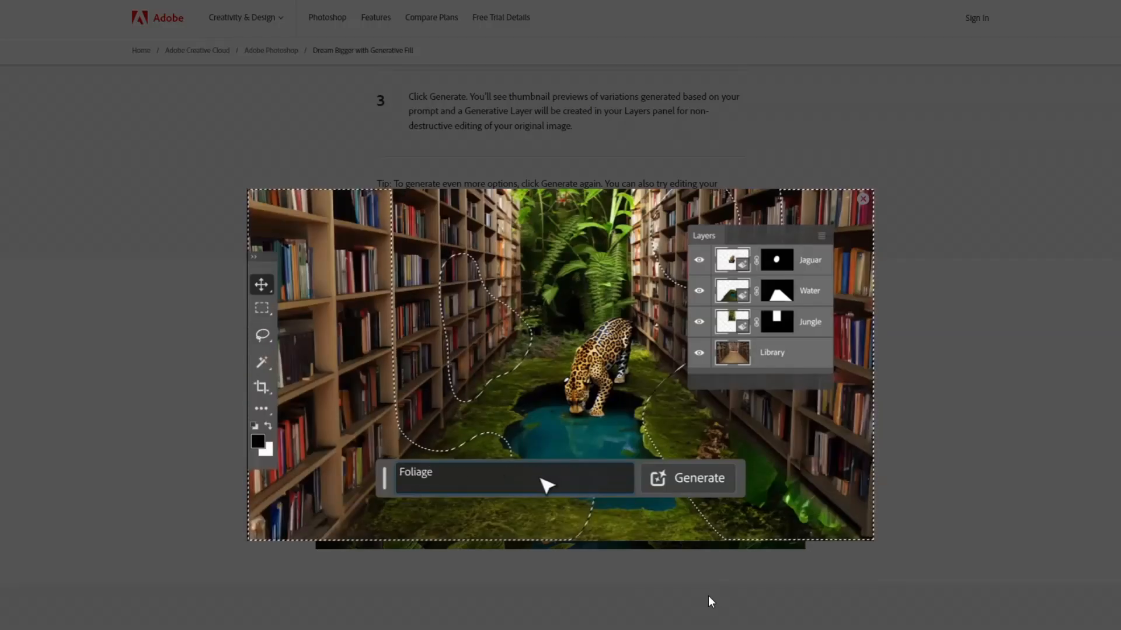
- Skip the video to 00:48, then to its 01:00 end, and close the player
click(686, 477)
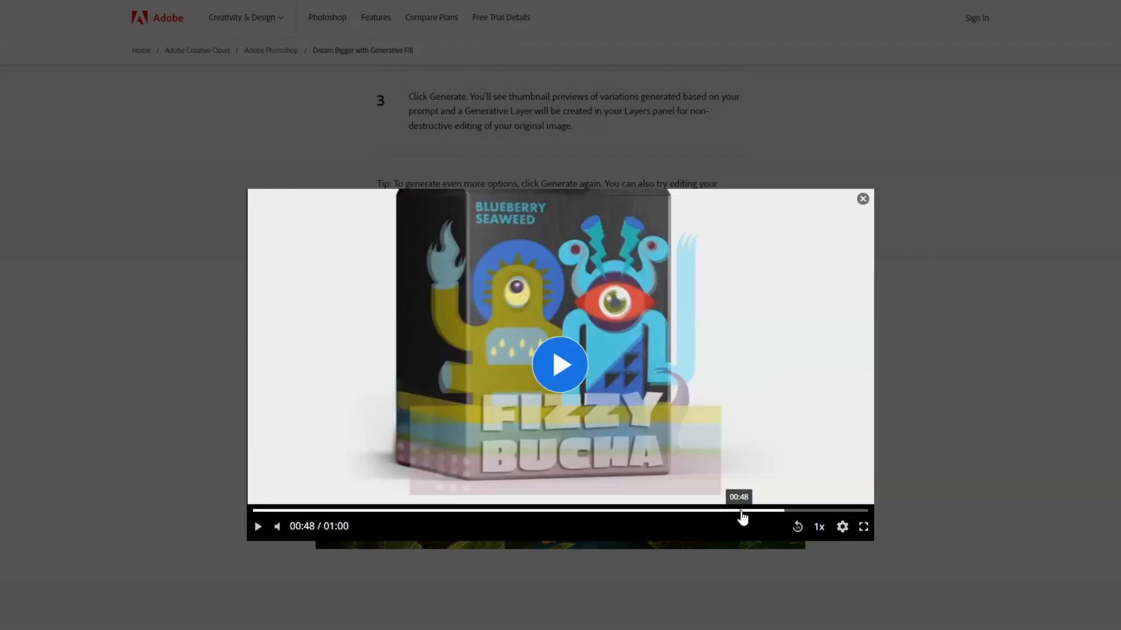
click(559, 365)
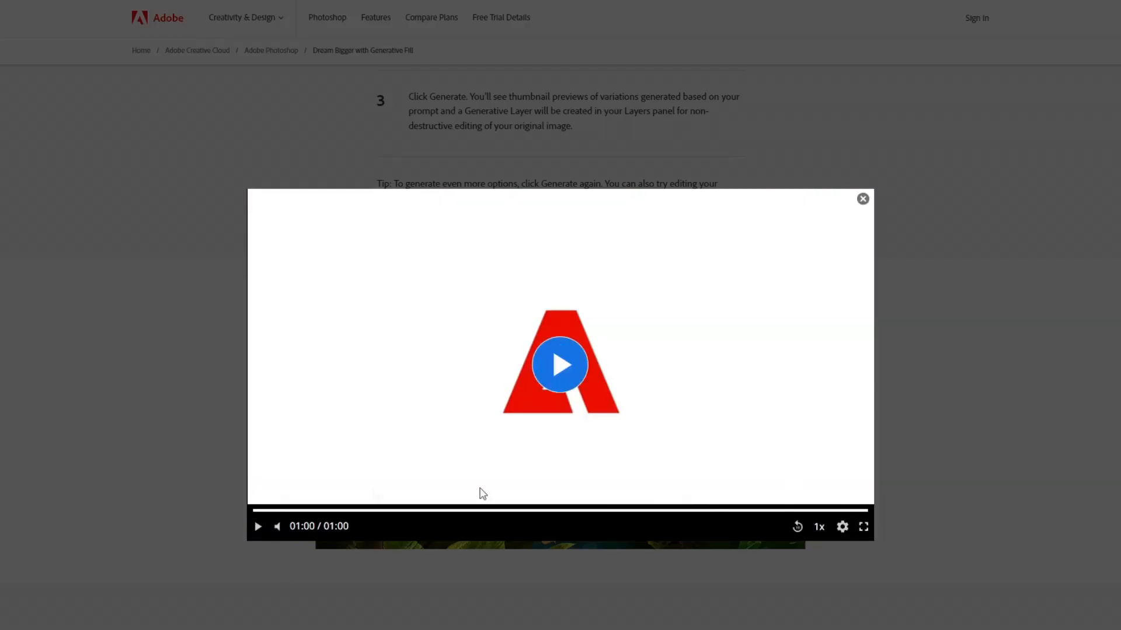
click(862, 199)
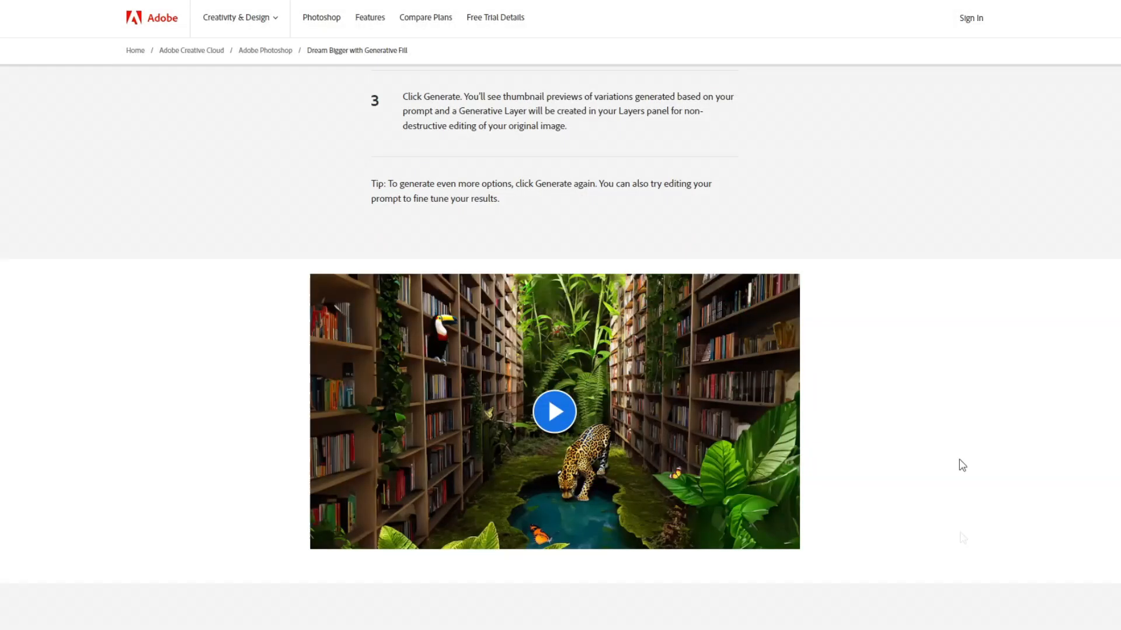
scroll(down, 3)
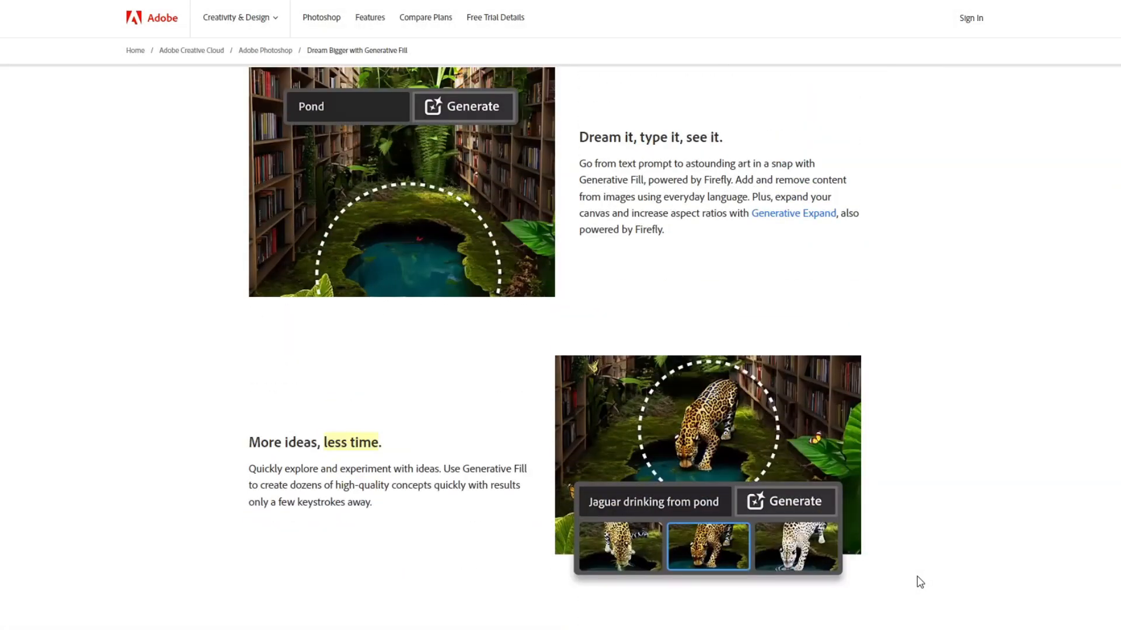
scroll(down, 3)
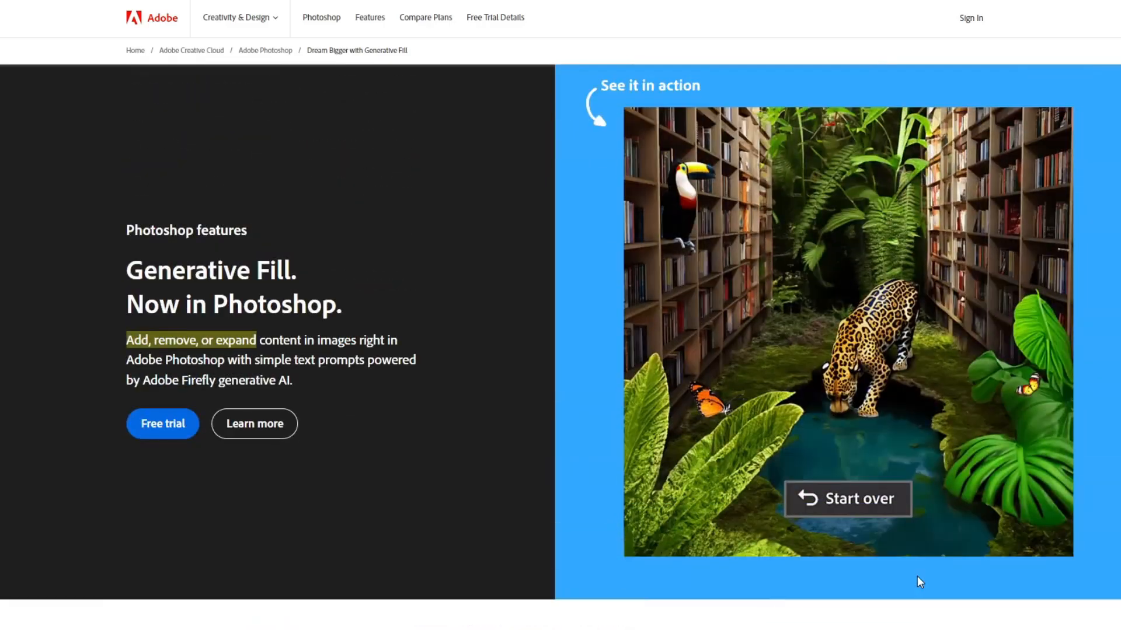
scroll(down, 3)
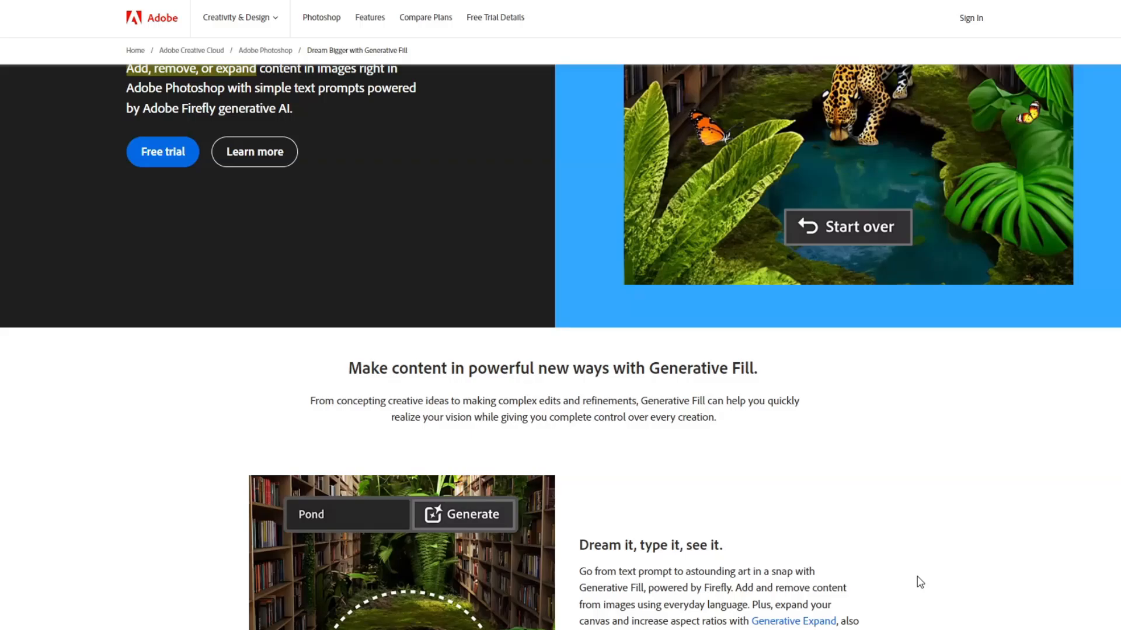
scroll(down, 3)
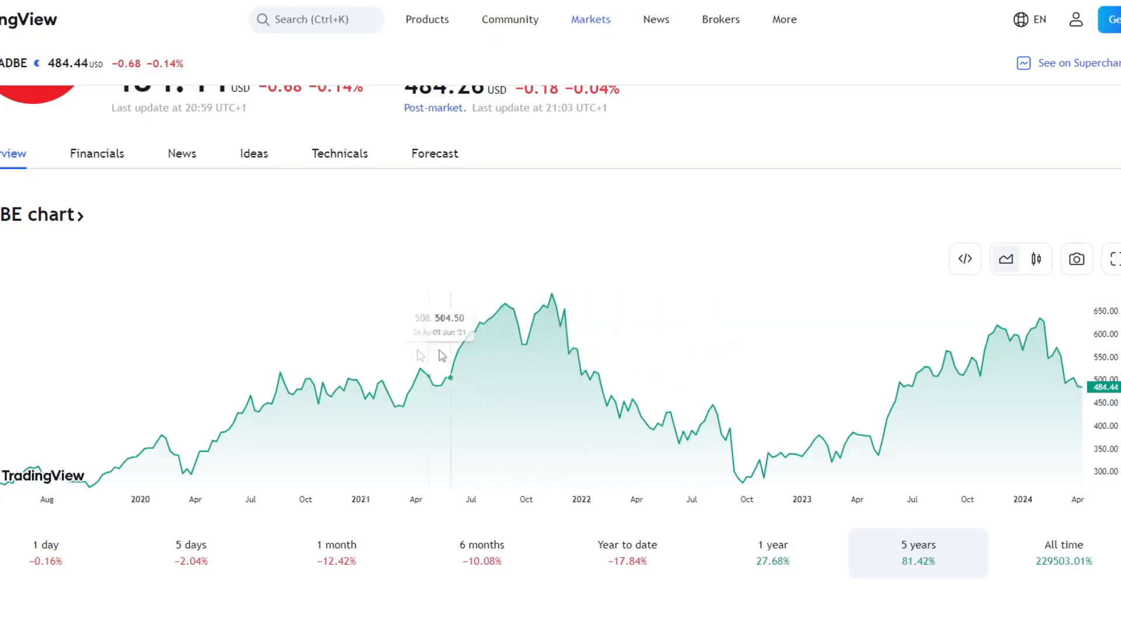
- Scroll around the ADBE five-year chart showing the 81.42% gain
scroll(up, 3)
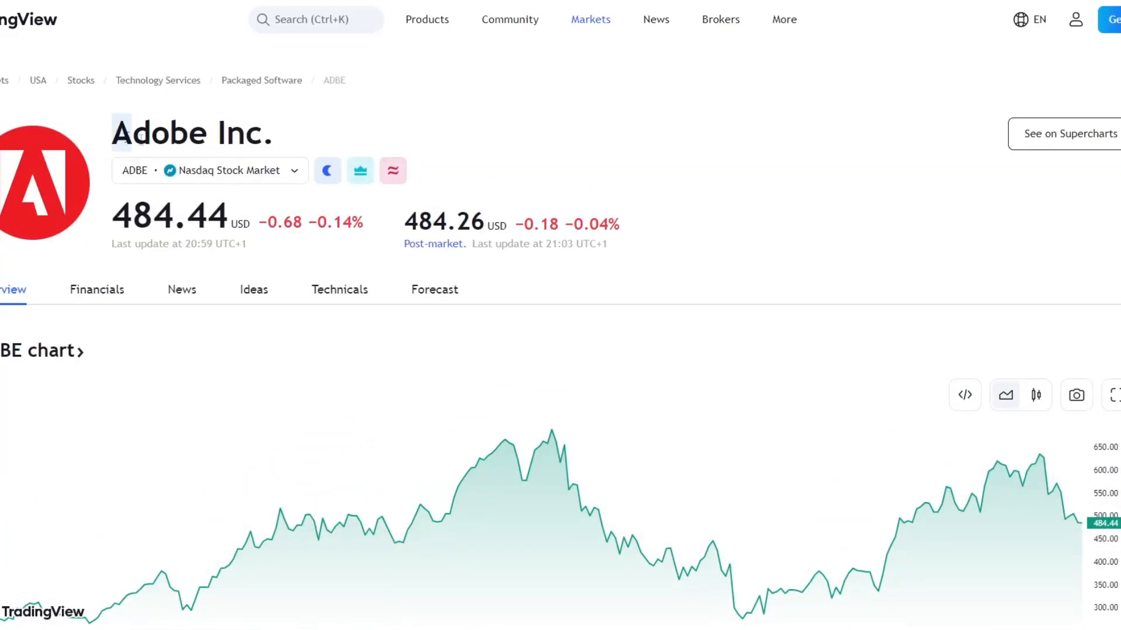
scroll(down, 3)
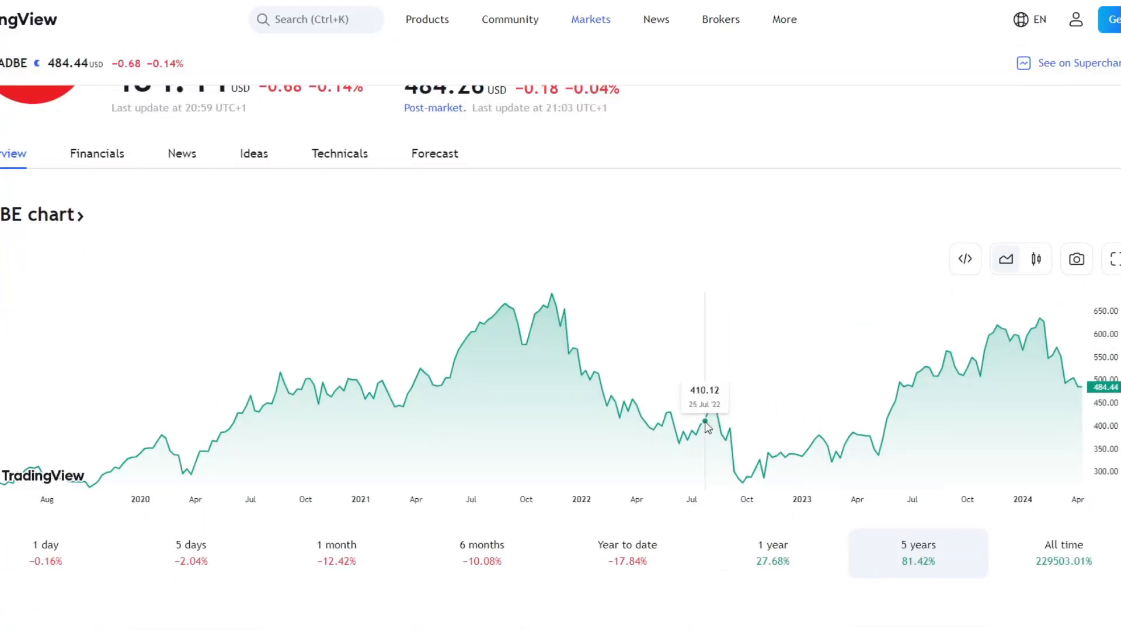
mouse_move(878, 475)
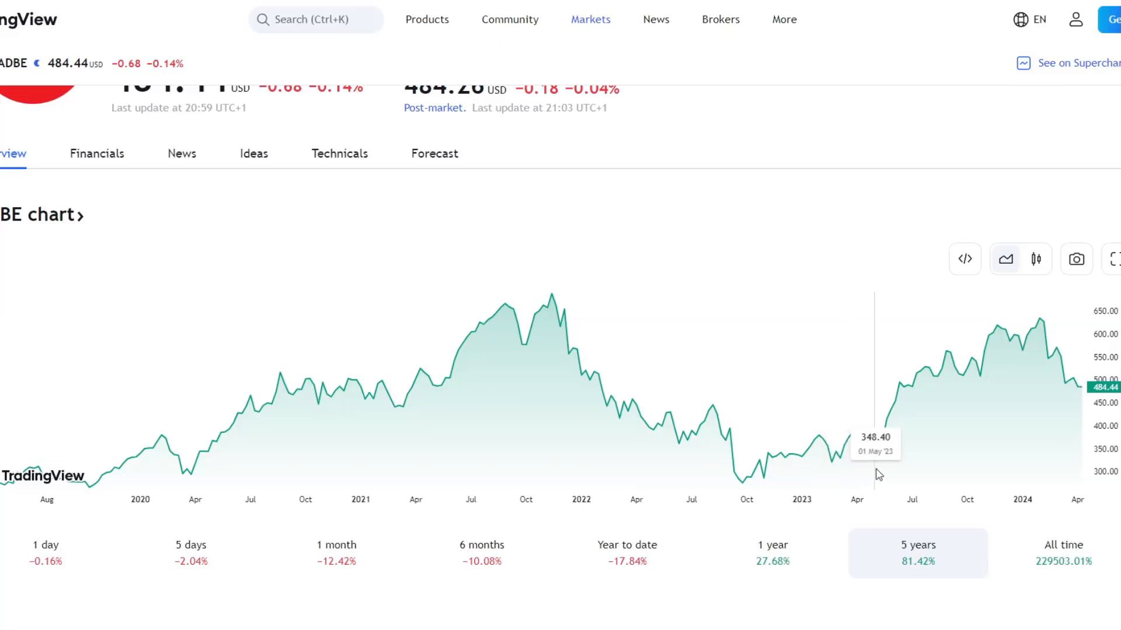
mouse_move(872, 474)
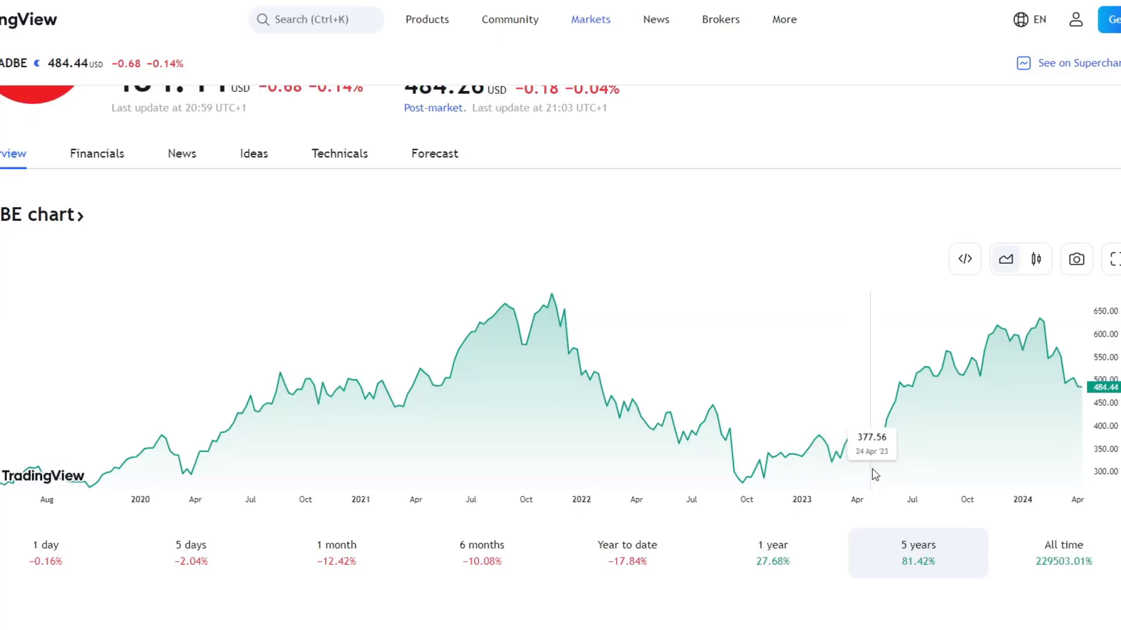
mouse_move(878, 441)
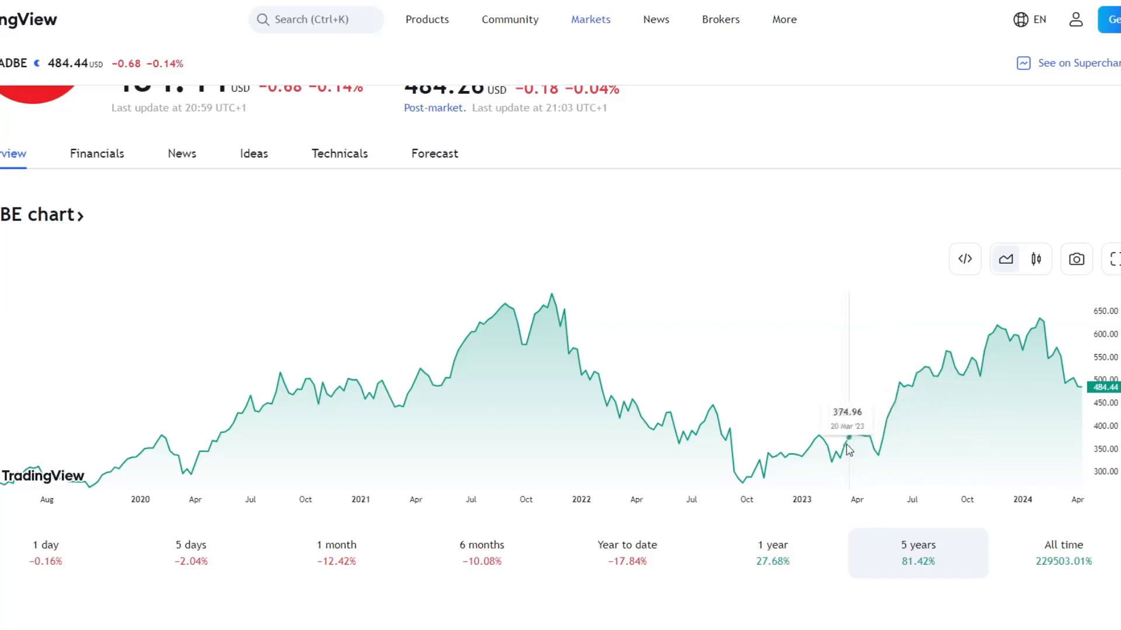
mouse_move(1046, 419)
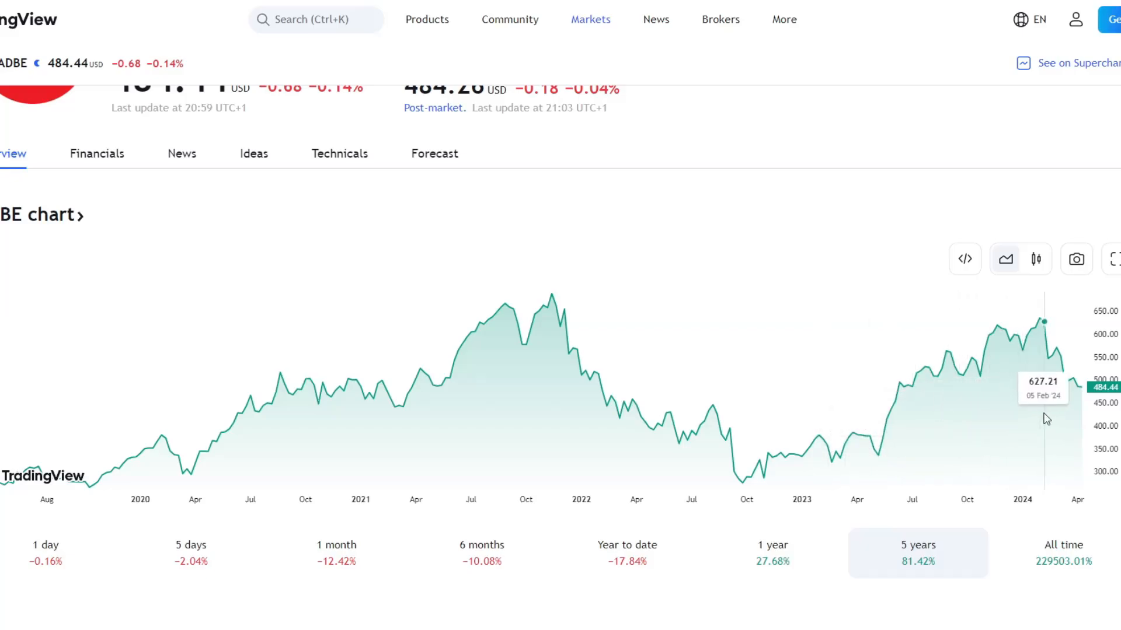
mouse_move(872, 454)
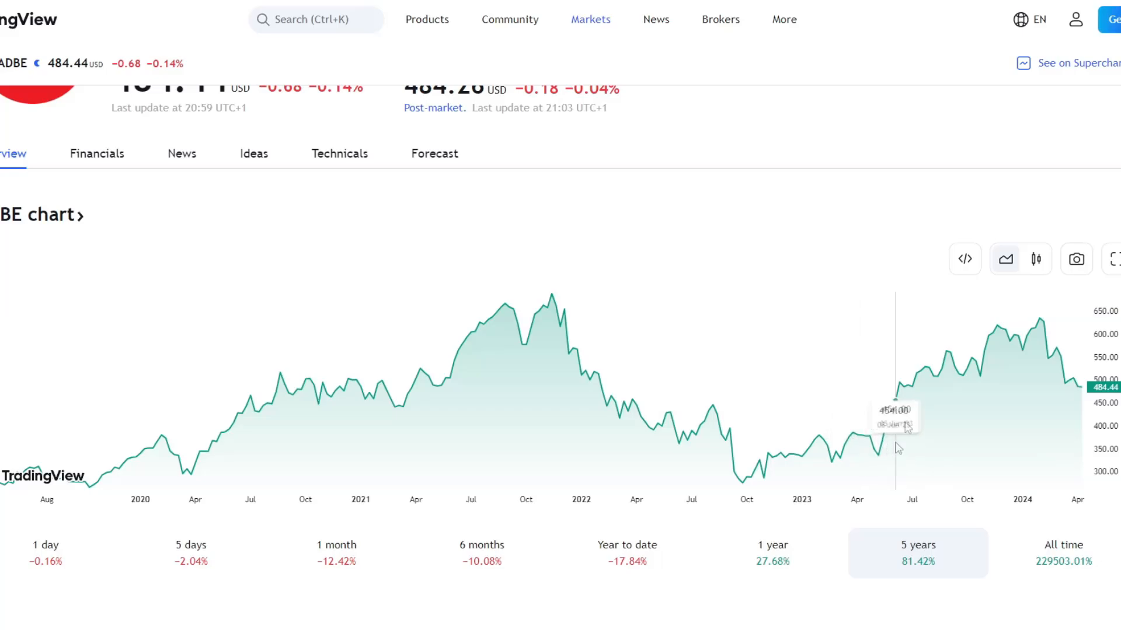
mouse_move(1026, 384)
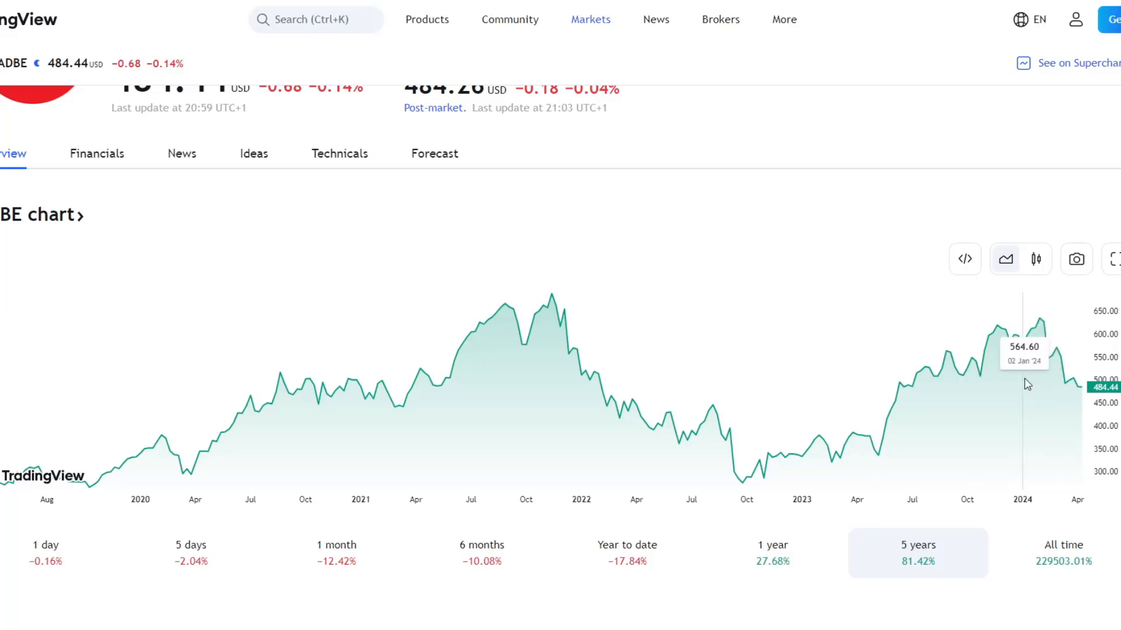
mouse_move(924, 435)
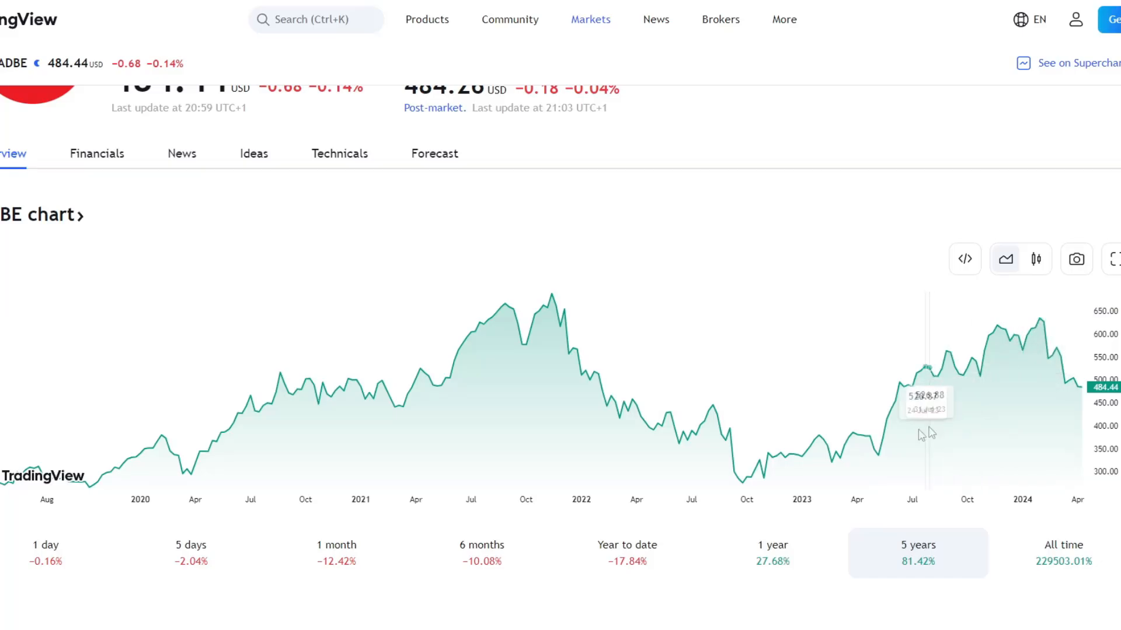